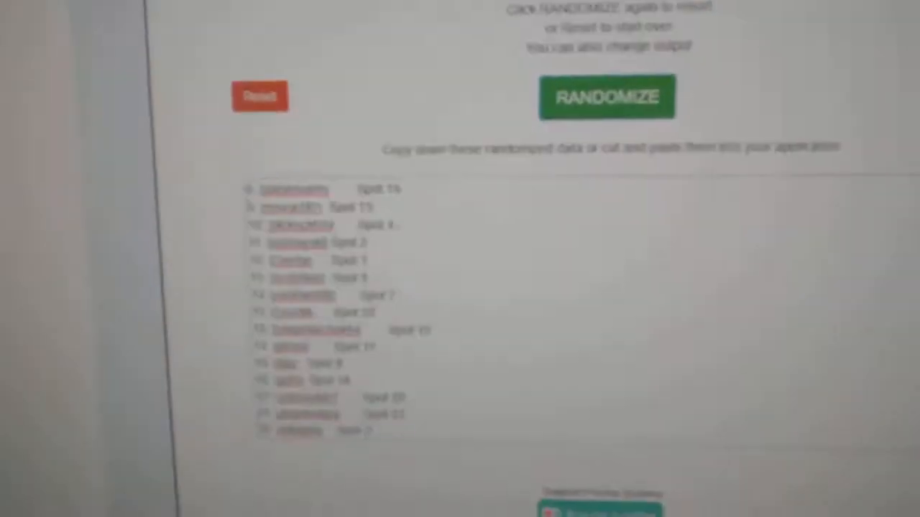
# - Select the randomized names-and-spots list, then shuffle the 15 hockey teams into random order
pyautogui.click(606, 95)
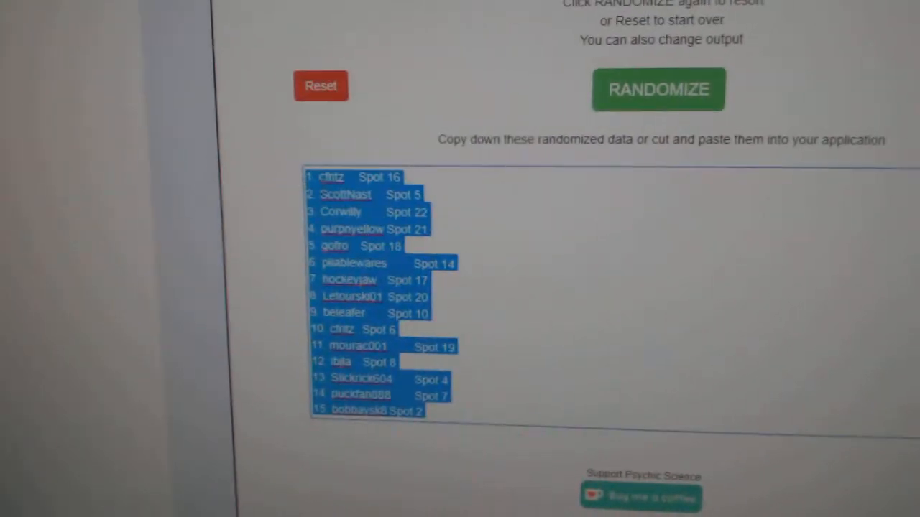
pyautogui.click(657, 89)
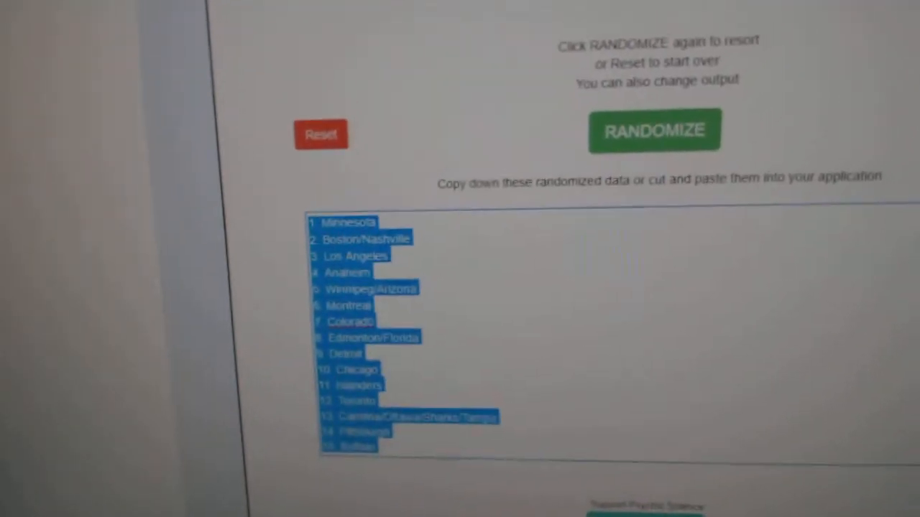
# - Reshuffle the hockey teams again and select the full randomized team list
pyautogui.click(653, 131)
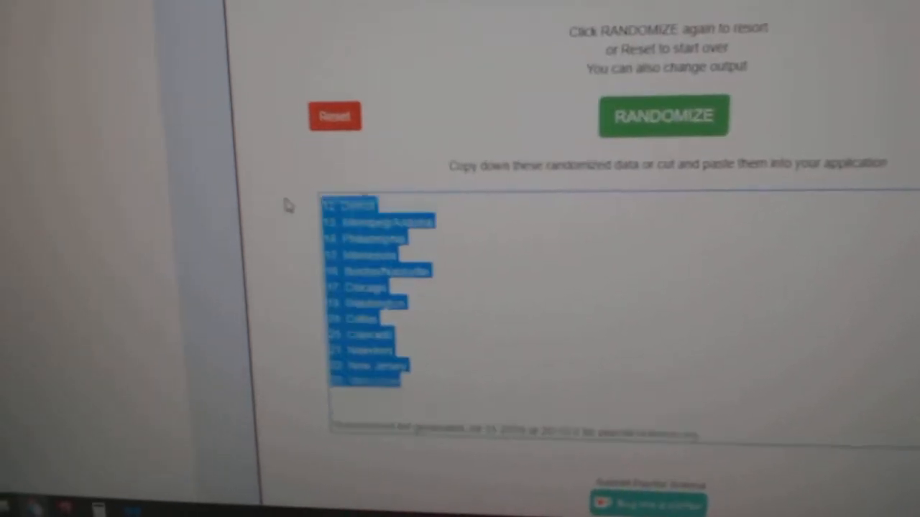
pyautogui.click(663, 116)
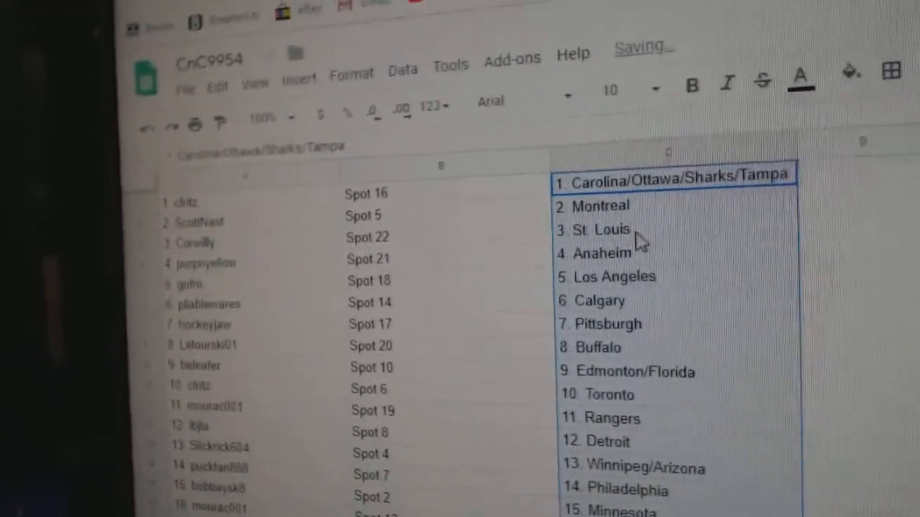
pyautogui.scroll(-3)
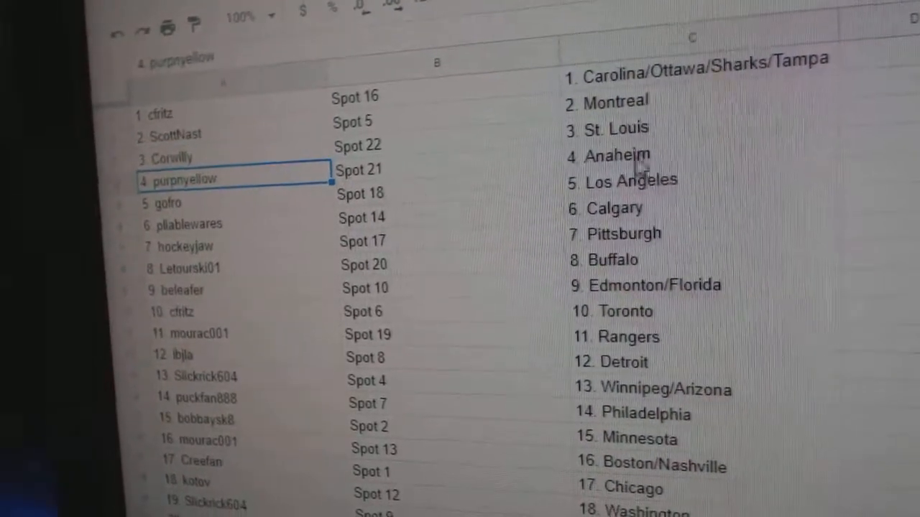
pyautogui.scroll(-3)
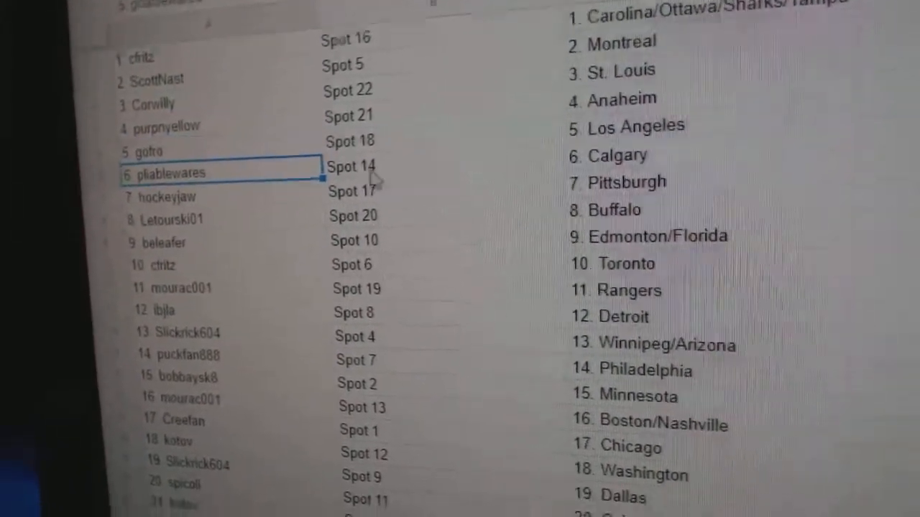
pyautogui.click(216, 220)
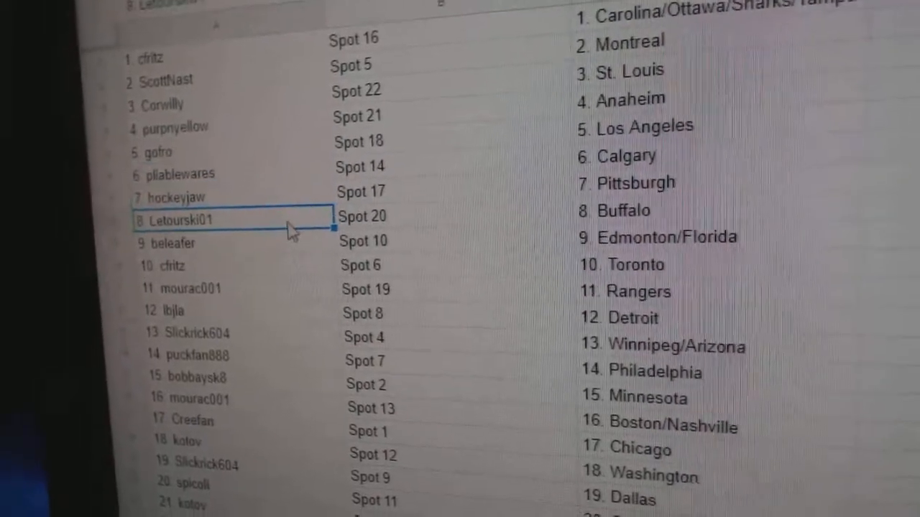